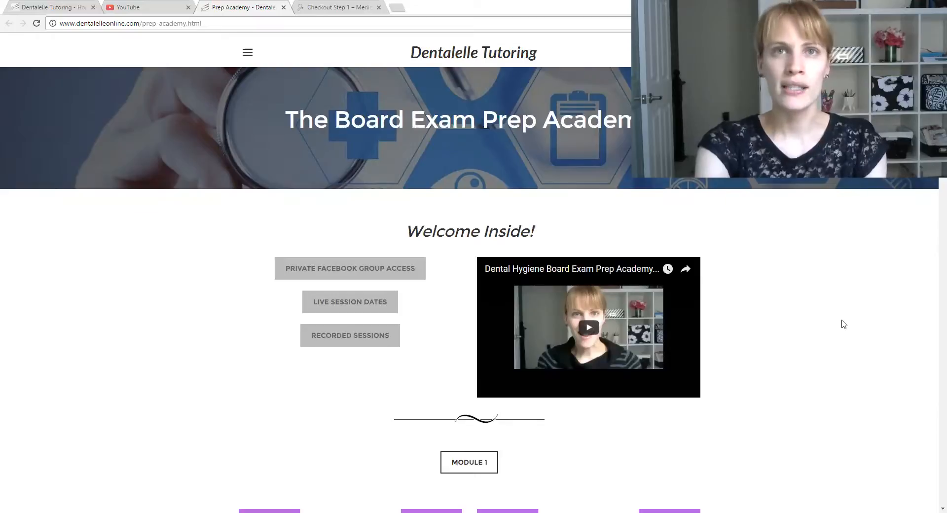
- Scroll through the Prep Academy Module 1 topic grid
scroll("down", 3)
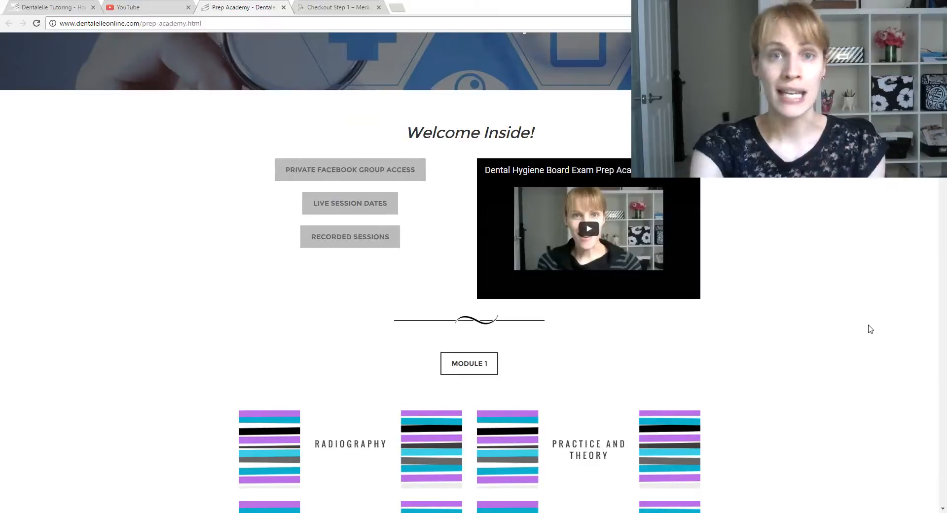
scroll("down", 3)
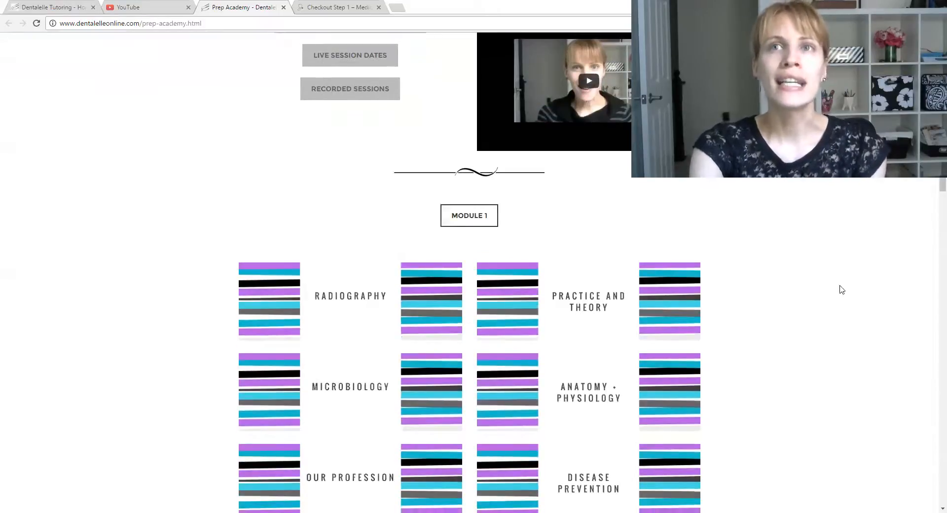
scroll("down", 3)
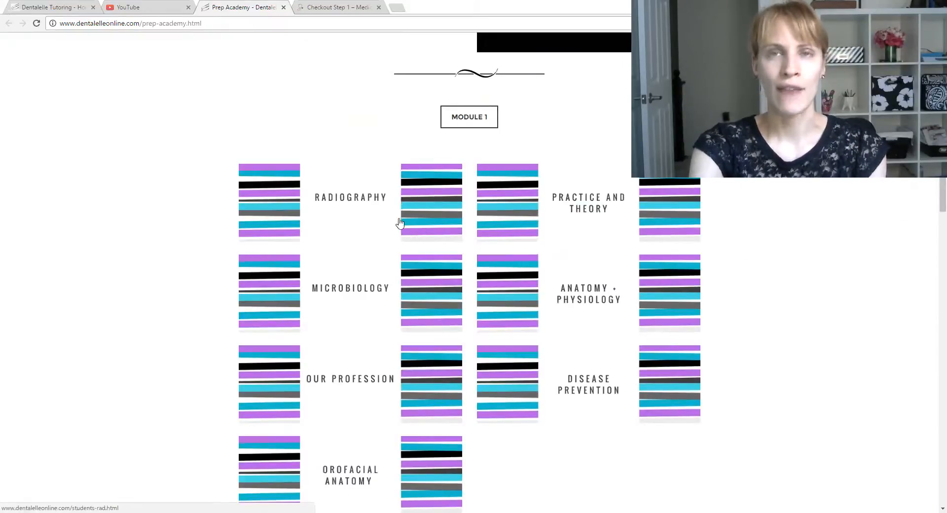
scroll("down", 3)
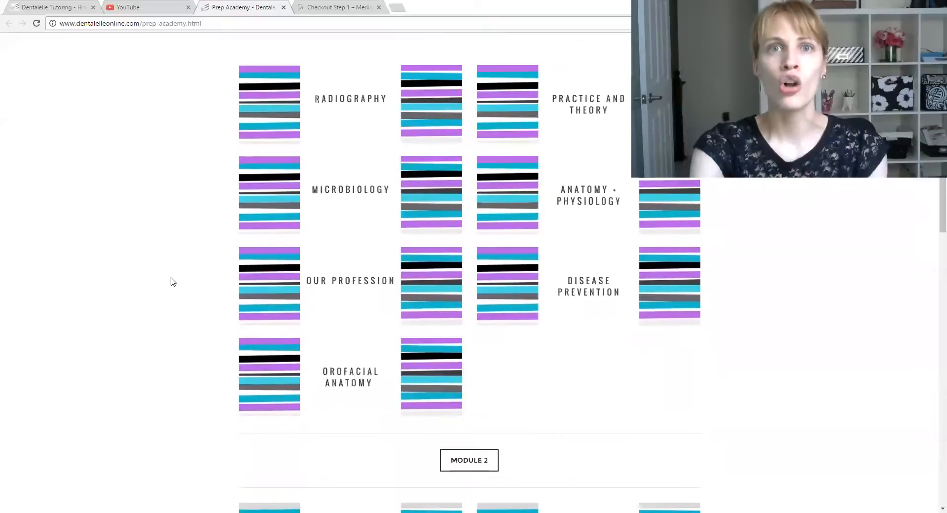
scroll("down", 3)
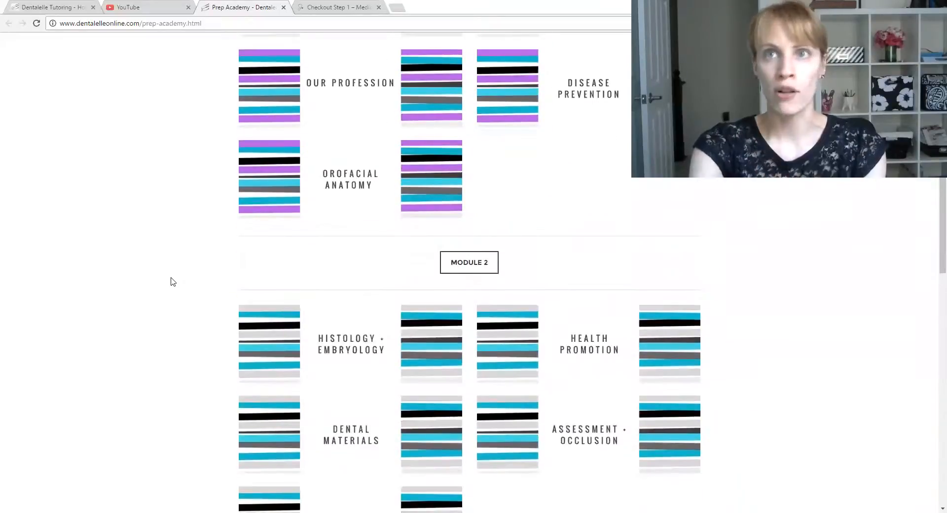
scroll("down", 3)
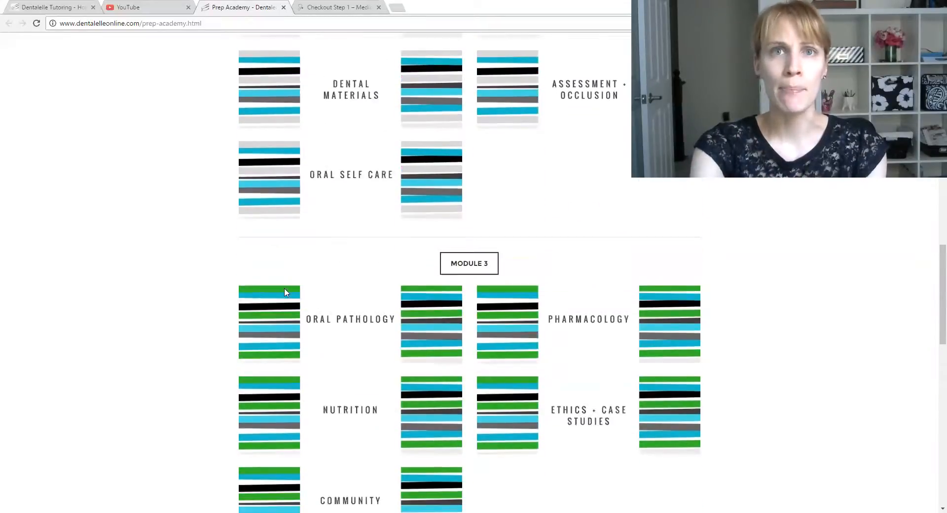
scroll("down", 3)
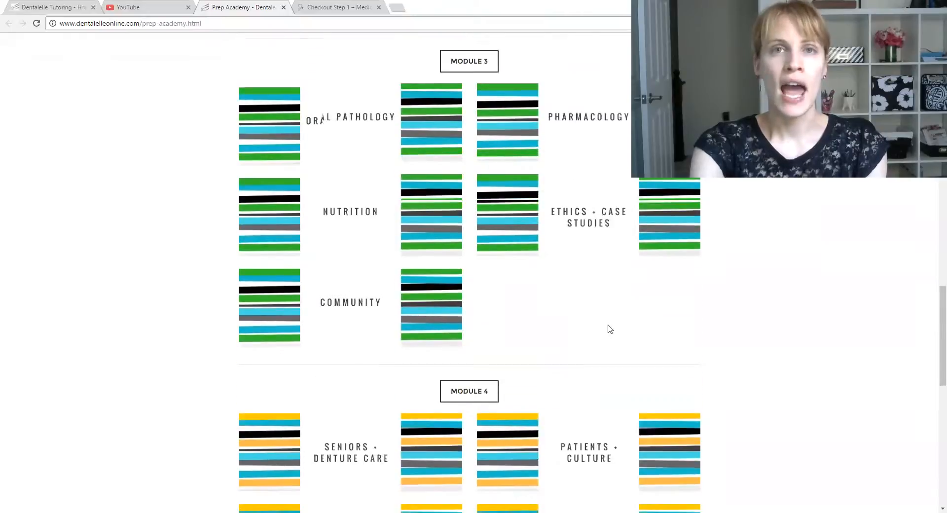
scroll("down", 3)
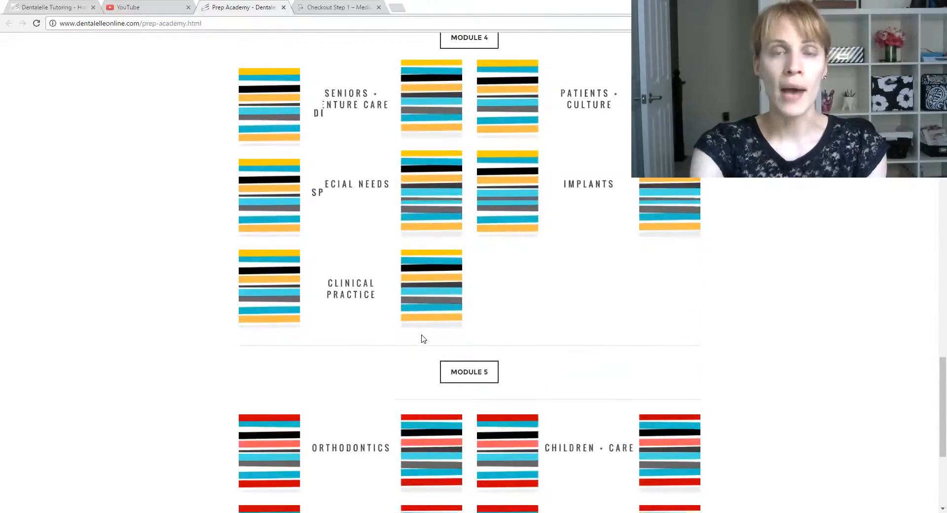
scroll("up", 3)
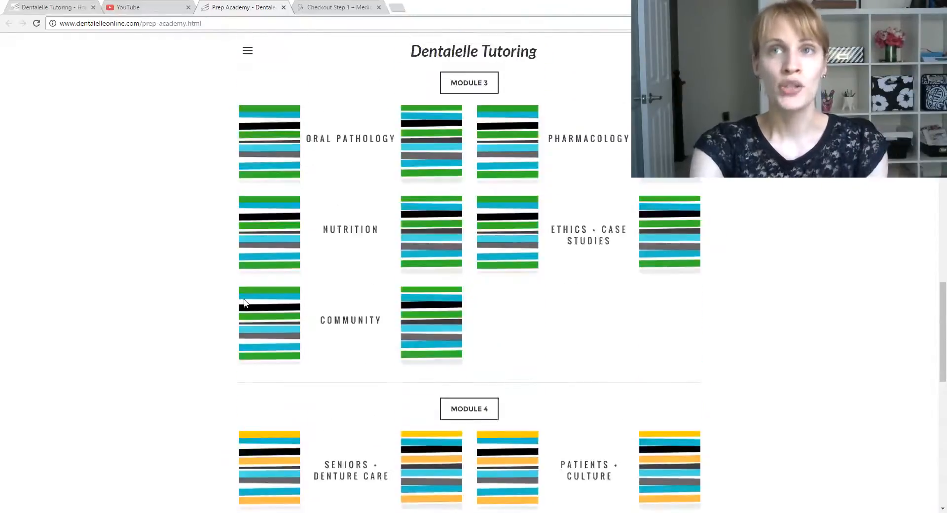
scroll("up", 3)
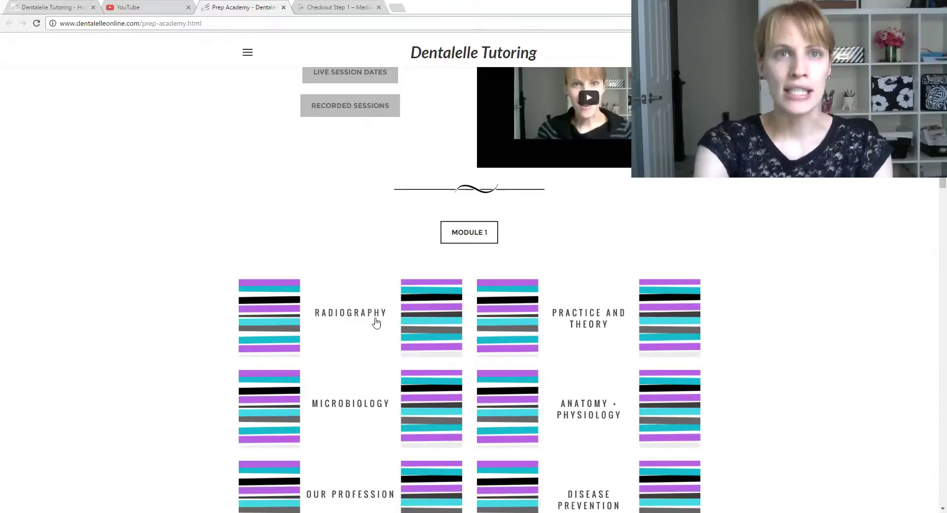
- Open the Radiography topic page and browse its bitewing videos and radiography PDFs
left_click(351, 313)
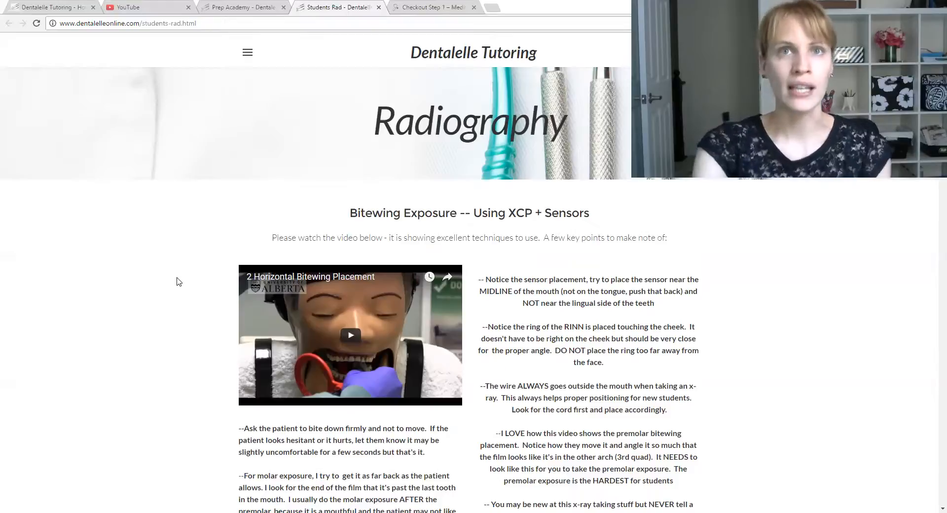
scroll("down", 3)
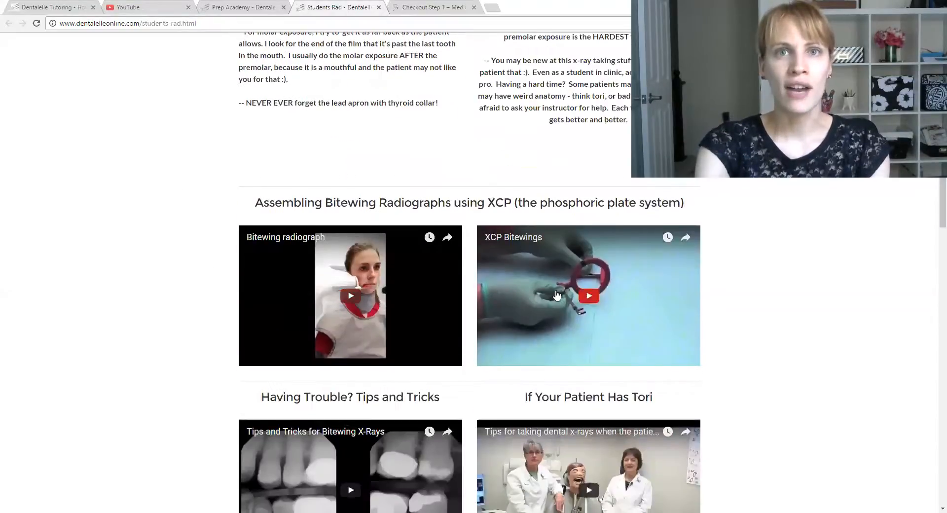
scroll("down", 3)
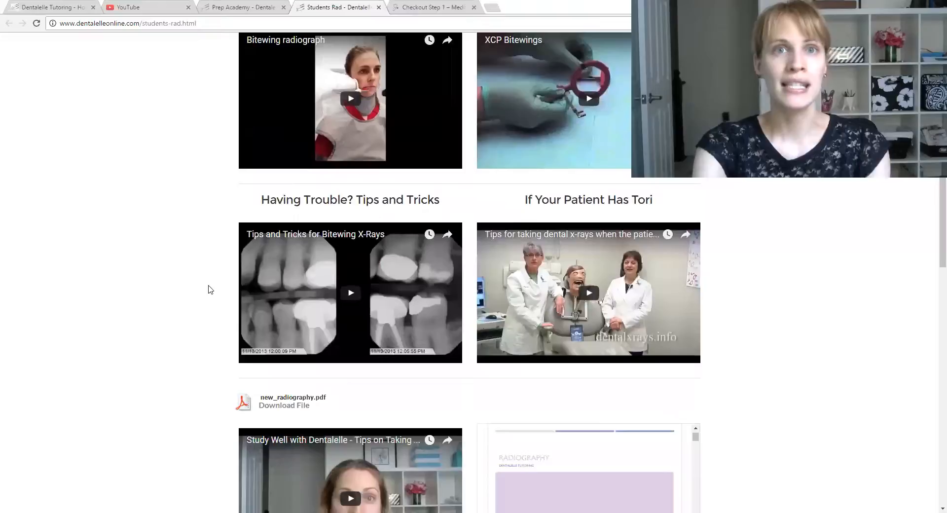
scroll("down", 3)
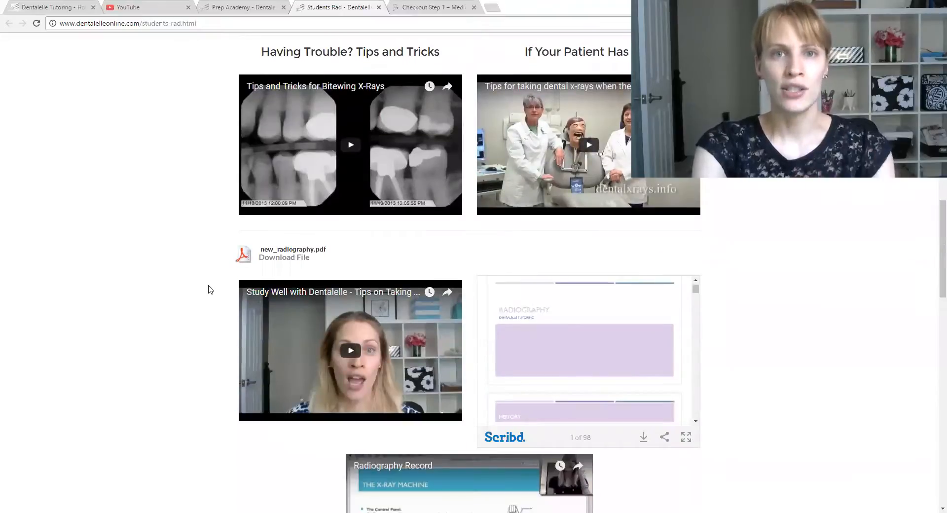
scroll("down", 3)
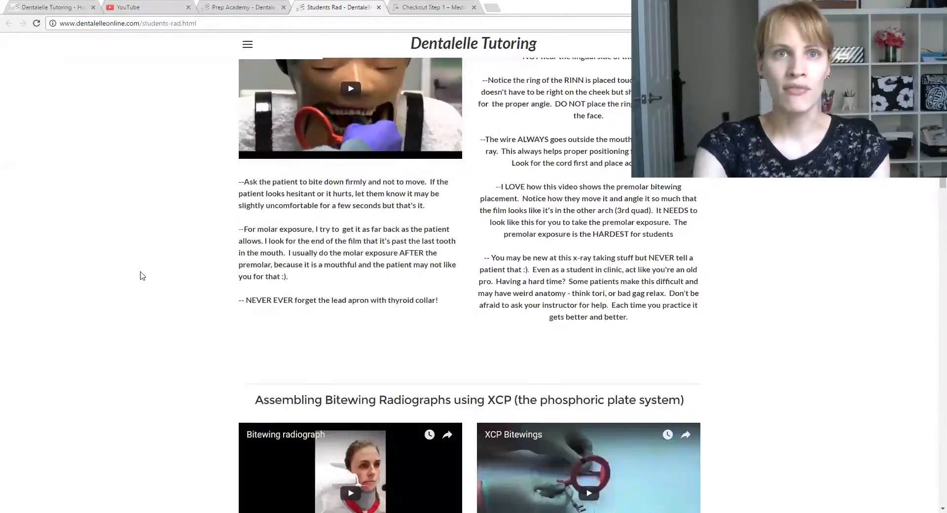
scroll("down", 3)
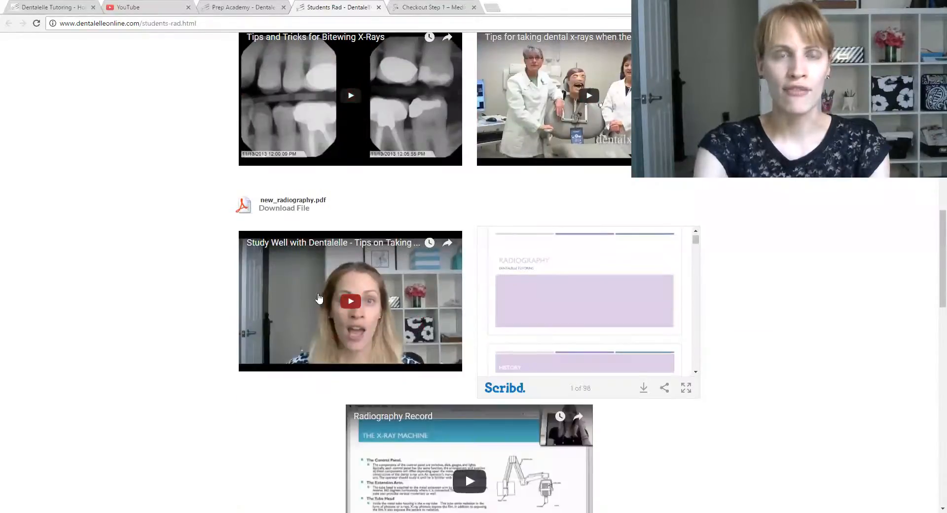
scroll("down", 3)
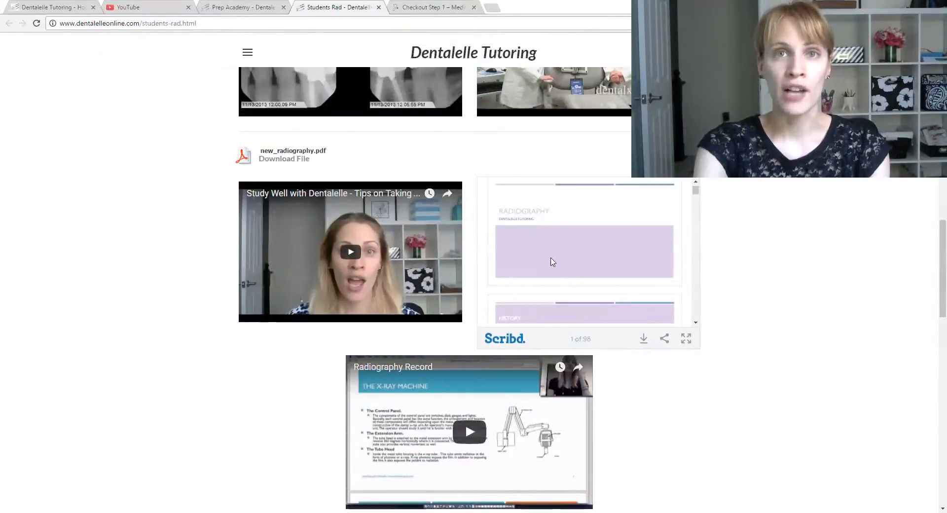
scroll("down", 3)
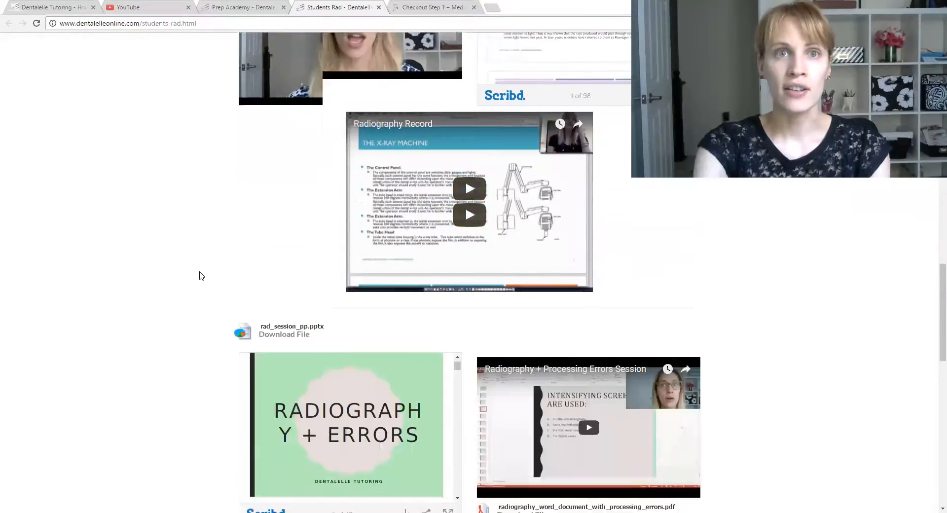
scroll("down", 3)
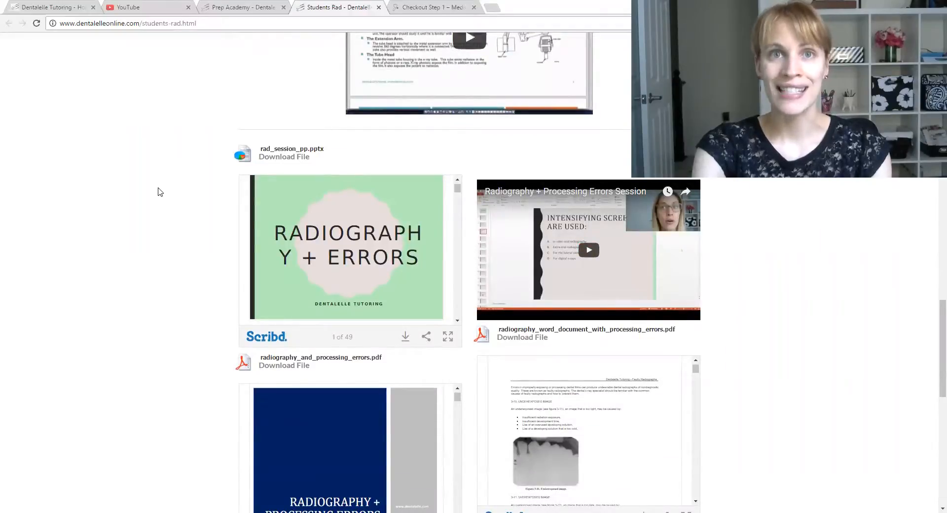
scroll("down", 3)
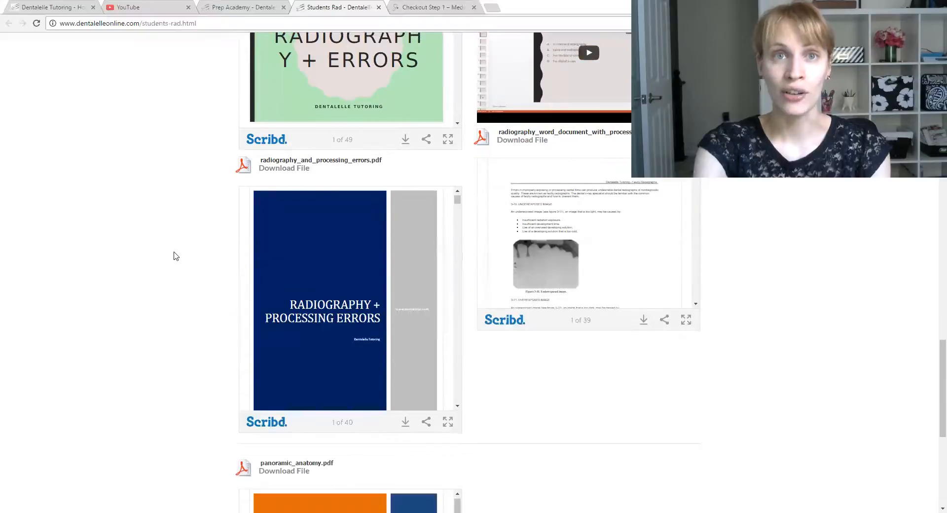
scroll("down", 3)
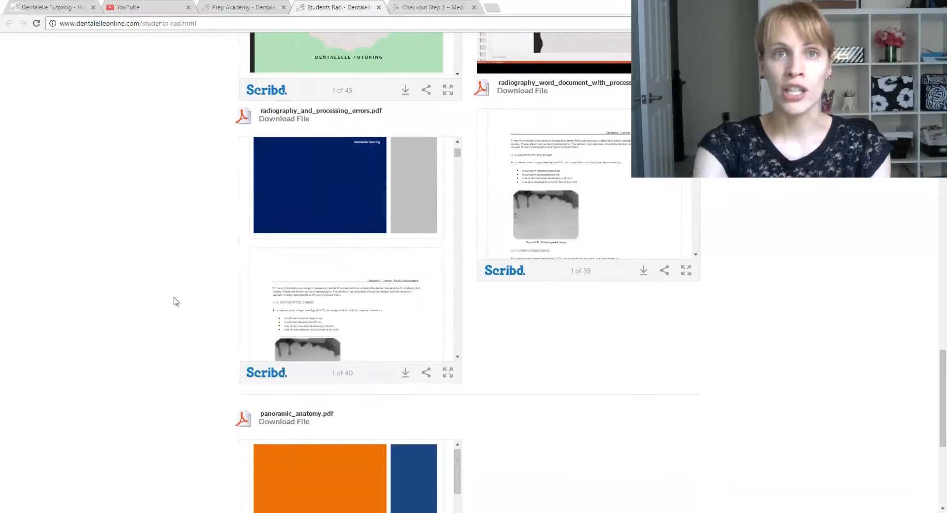
scroll("down", 3)
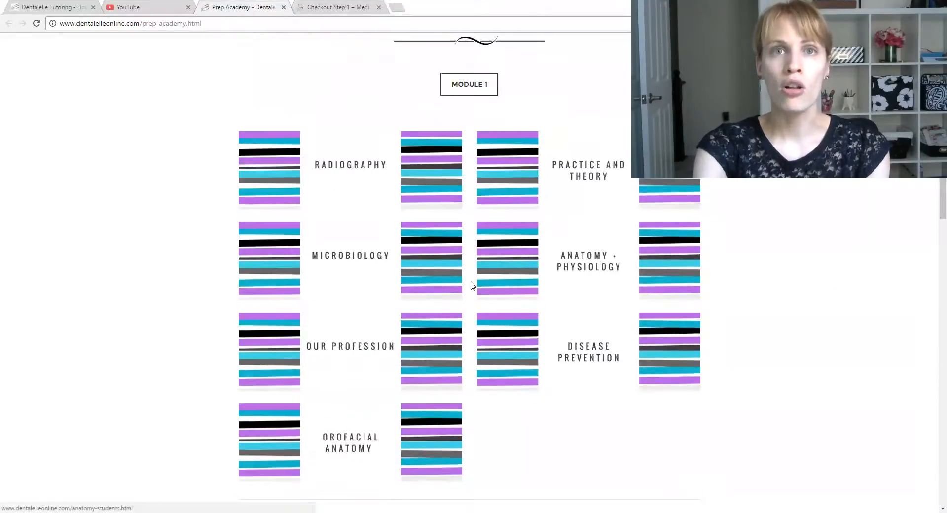
- Browse the Medical Emergencies and Instrumentation sections of the Dental Hygiene Principles page
scroll("down", 3)
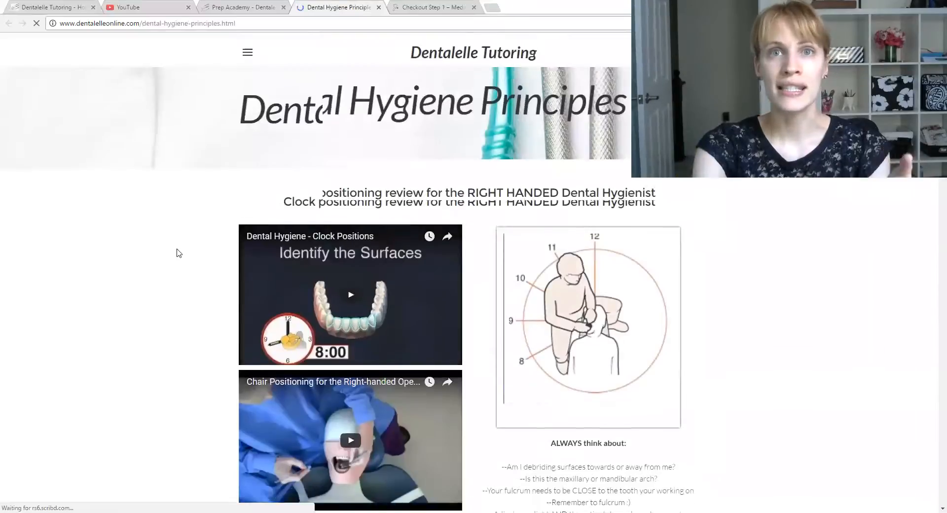
scroll("down", 3)
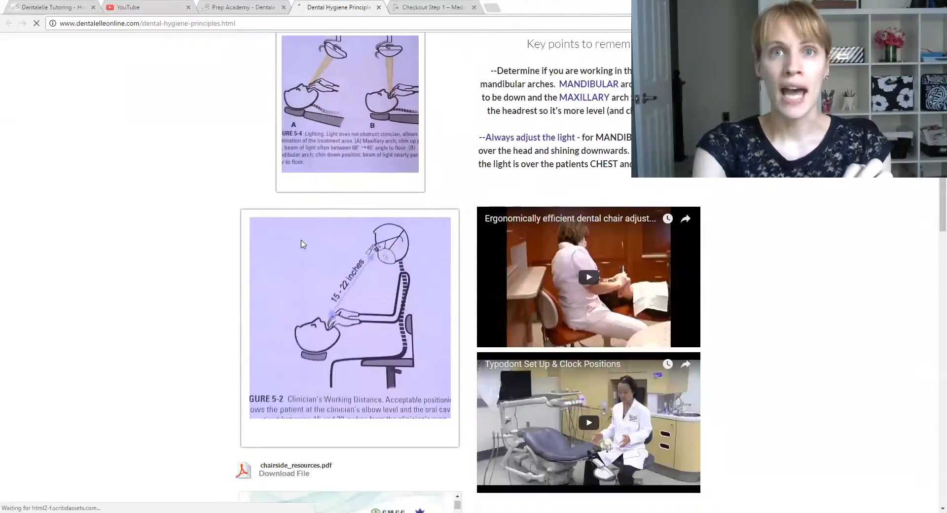
scroll("down", 3)
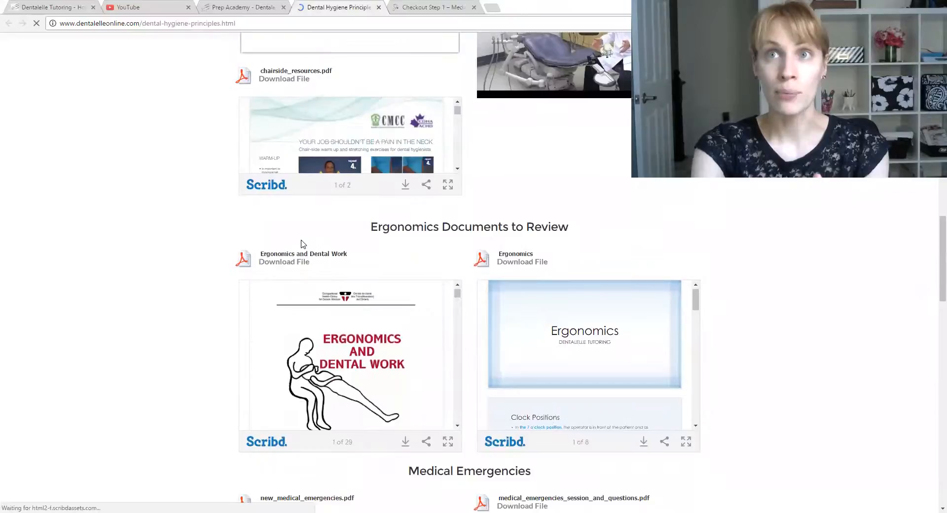
scroll("down", 3)
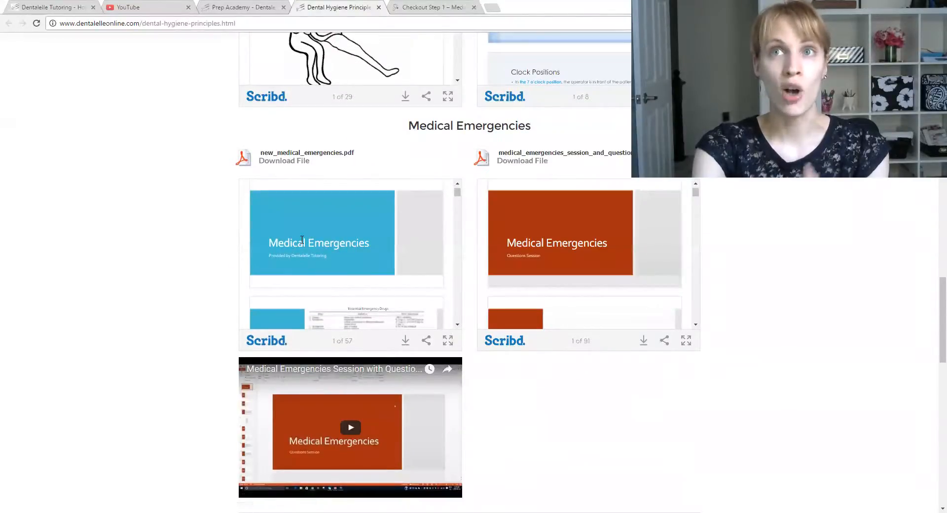
scroll("down", 3)
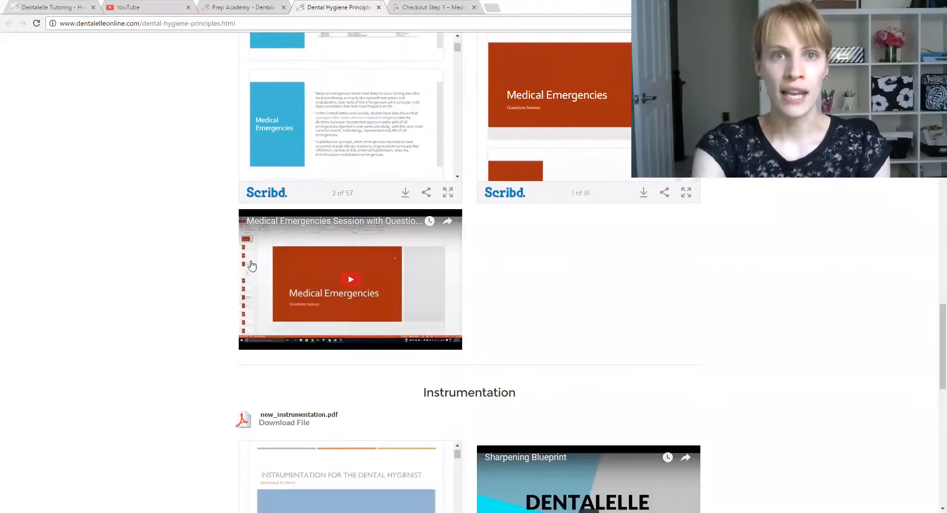
scroll("down", 3)
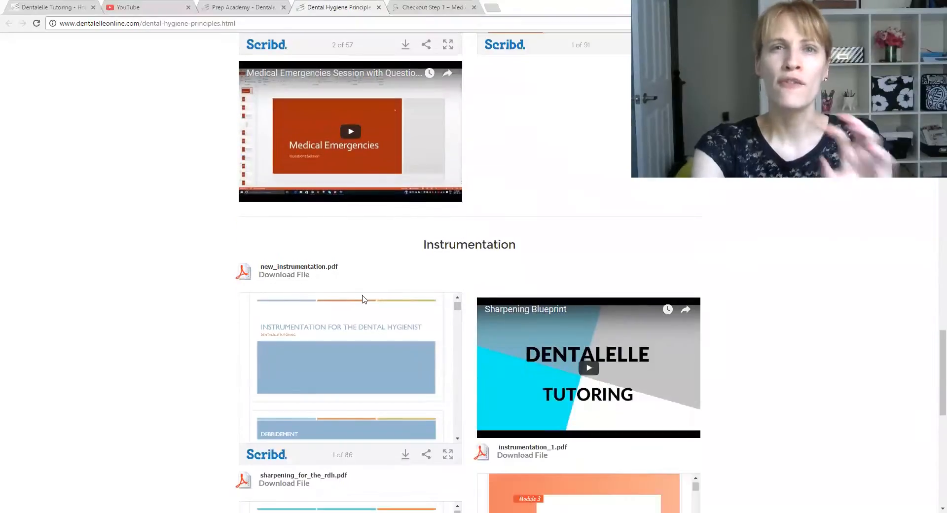
scroll("down", 3)
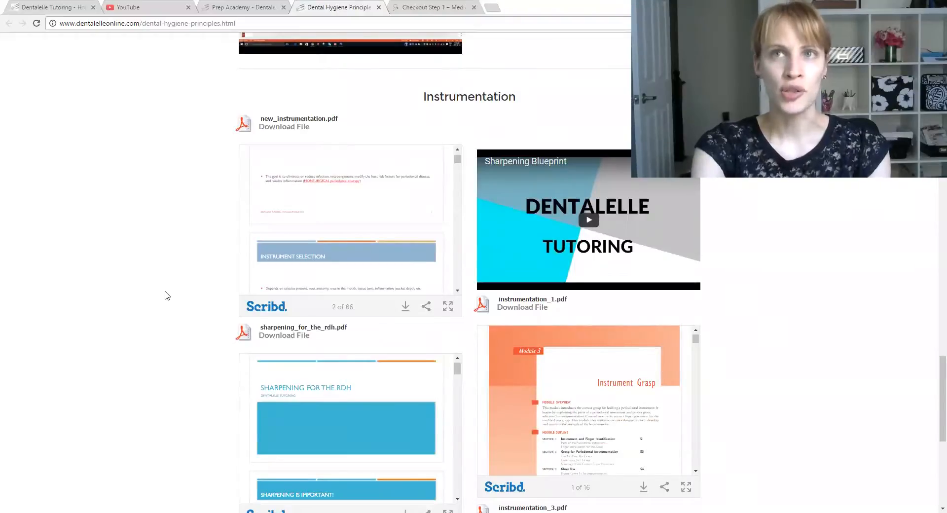
scroll("up", 3)
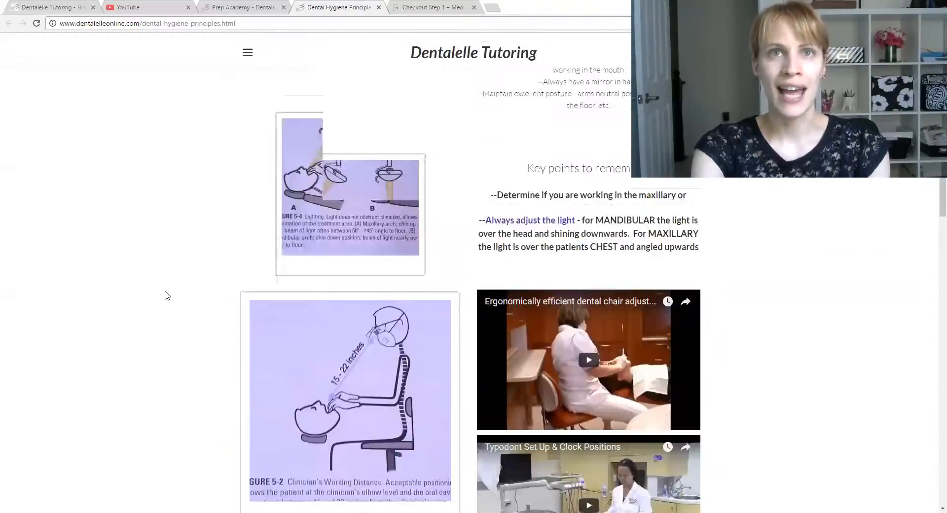
scroll("down", 3)
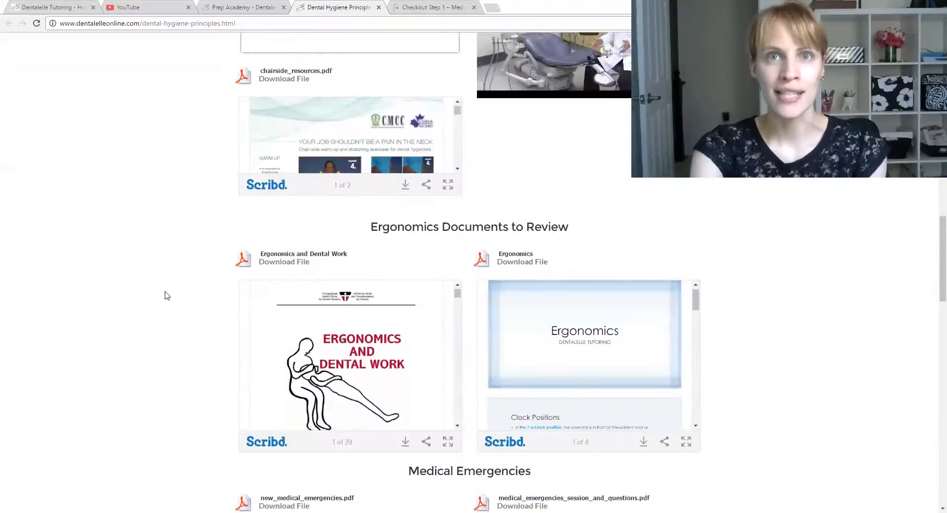
scroll("down", 3)
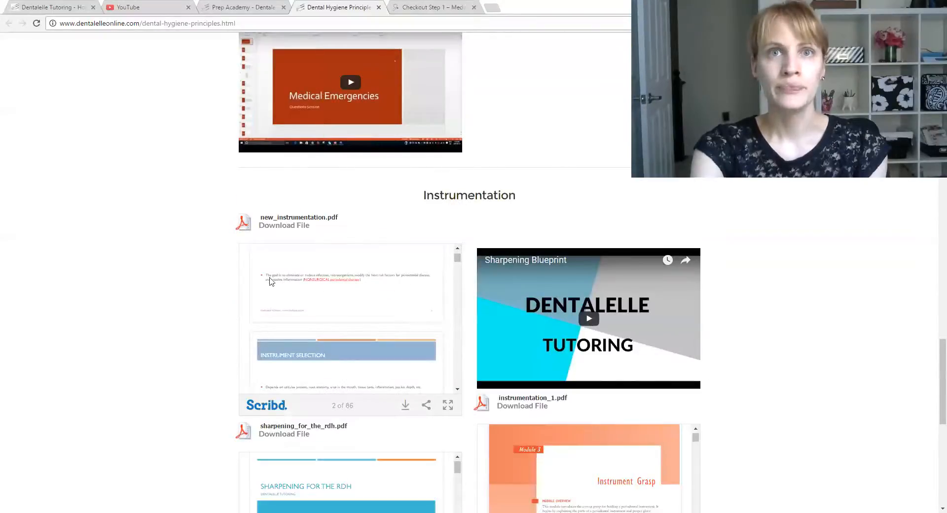
mouse_move(95, 274)
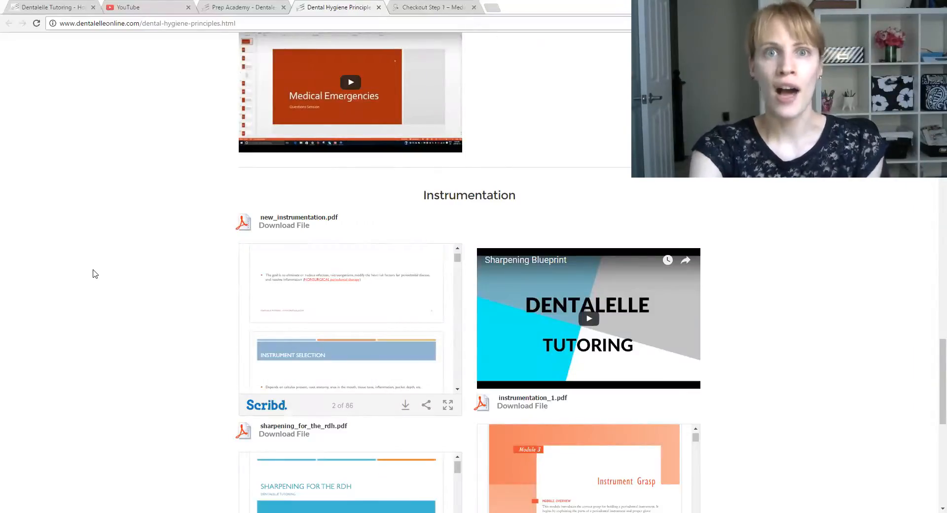
scroll("down", 3)
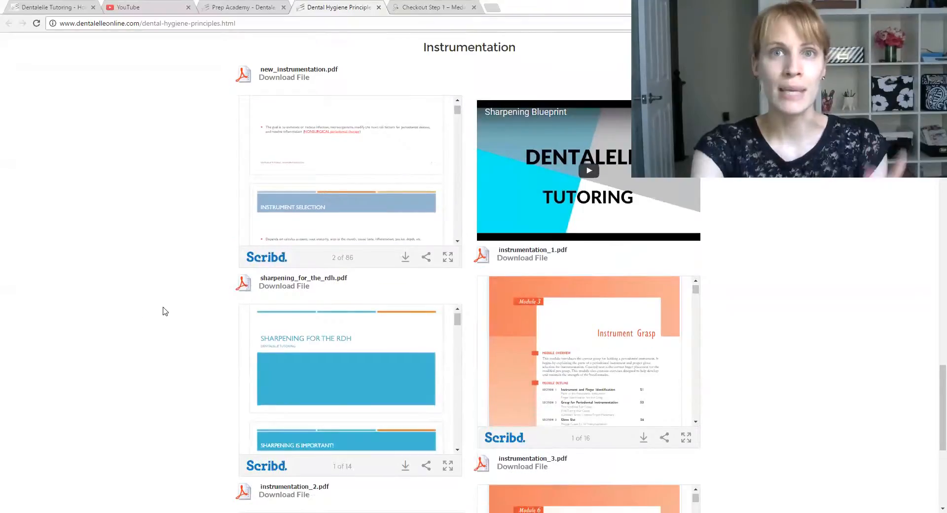
scroll("down", 3)
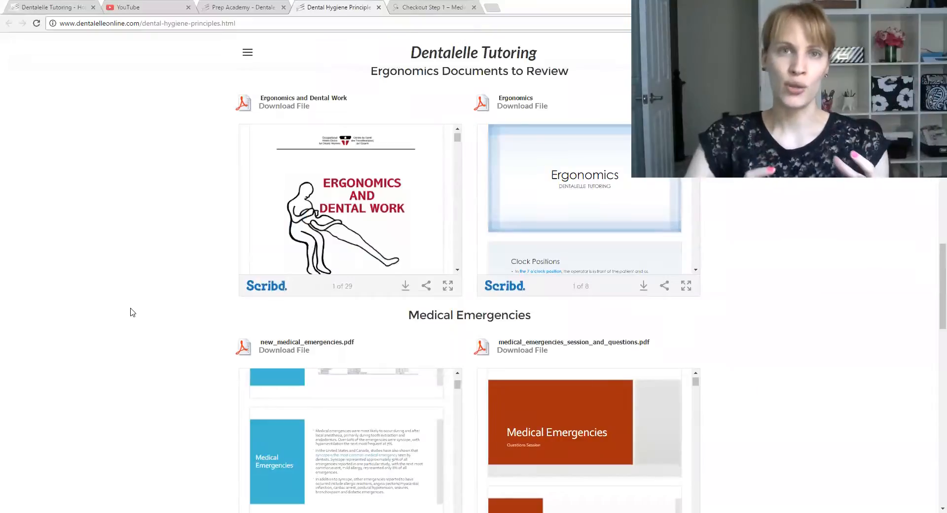
mouse_move(112, 68)
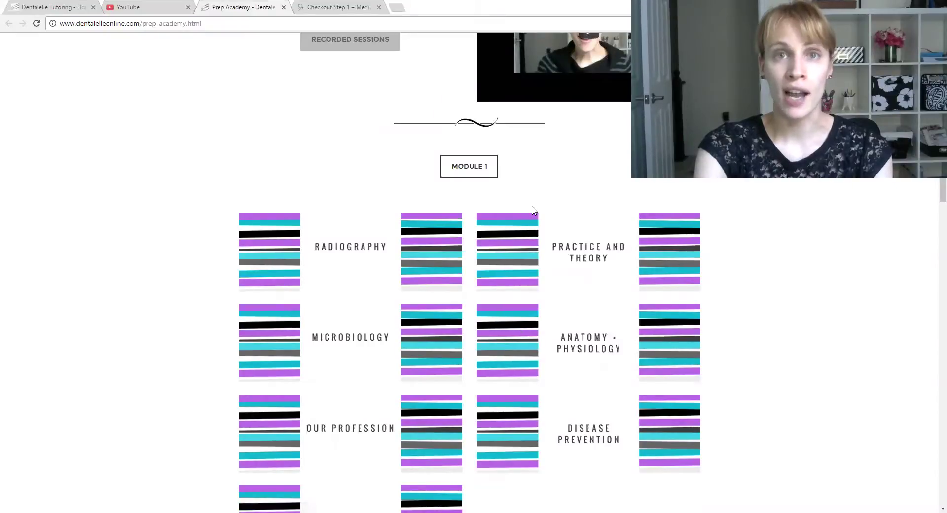
mouse_move(212, 183)
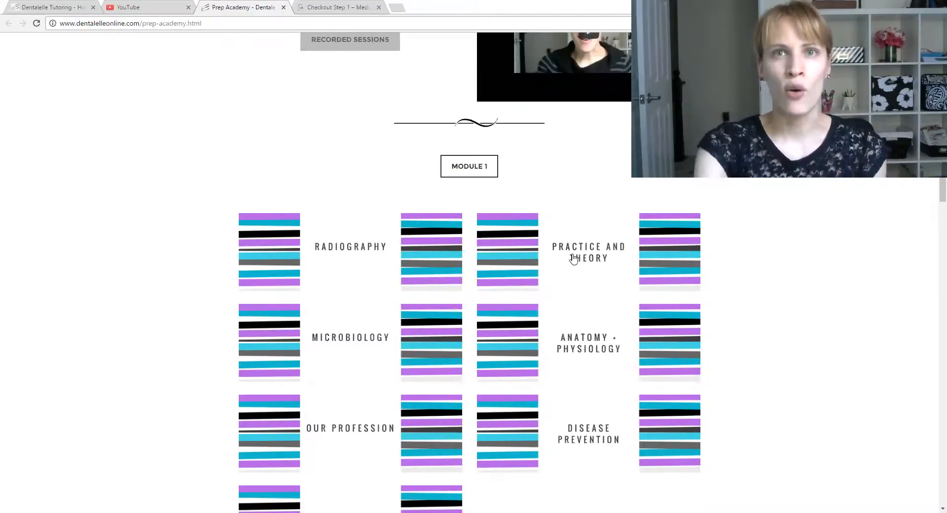
- Open the Practice and Theory tile's Dental Hygiene Principles page and browse its documents and videos
left_click(589, 252)
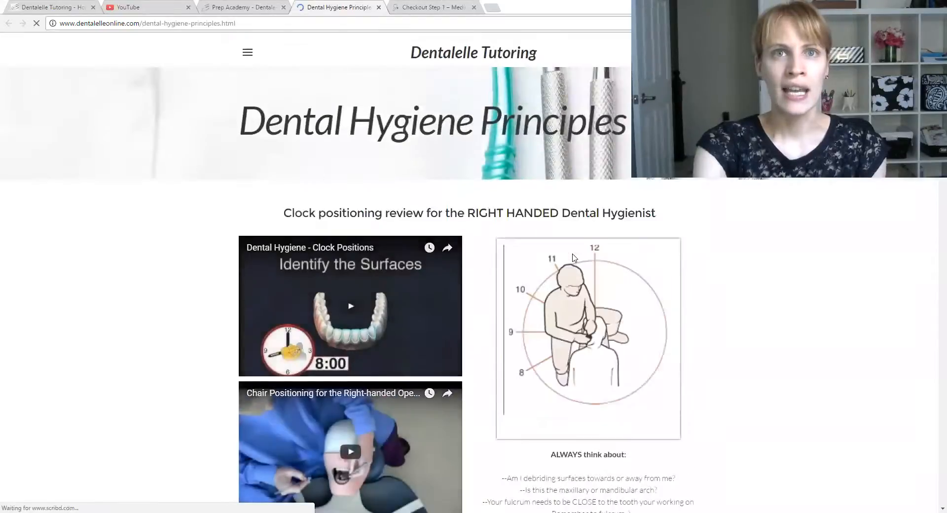
scroll("down", 3)
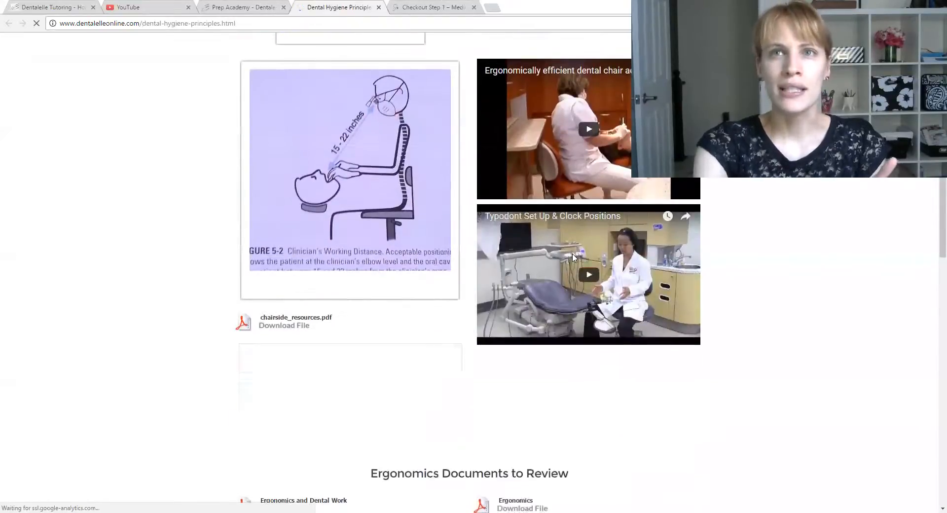
scroll("down", 3)
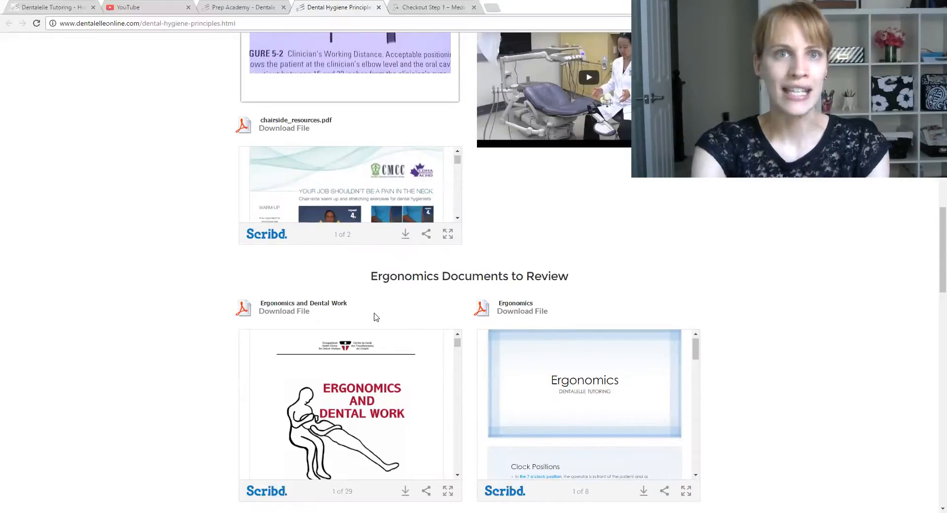
mouse_move(271, 326)
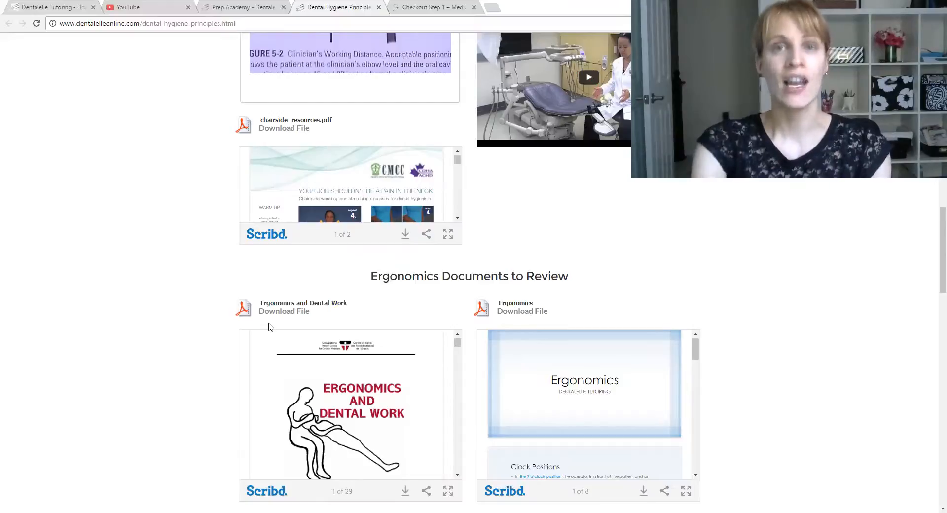
scroll("down", 3)
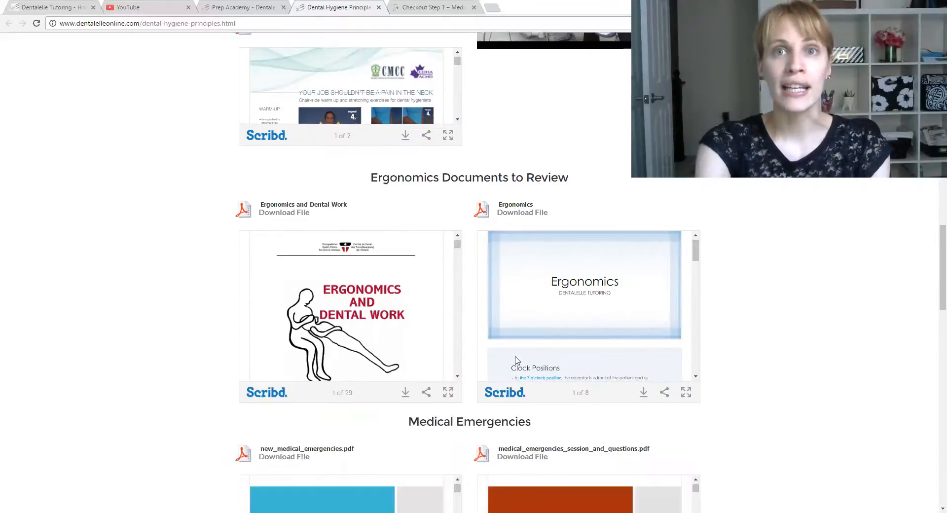
scroll("down", 3)
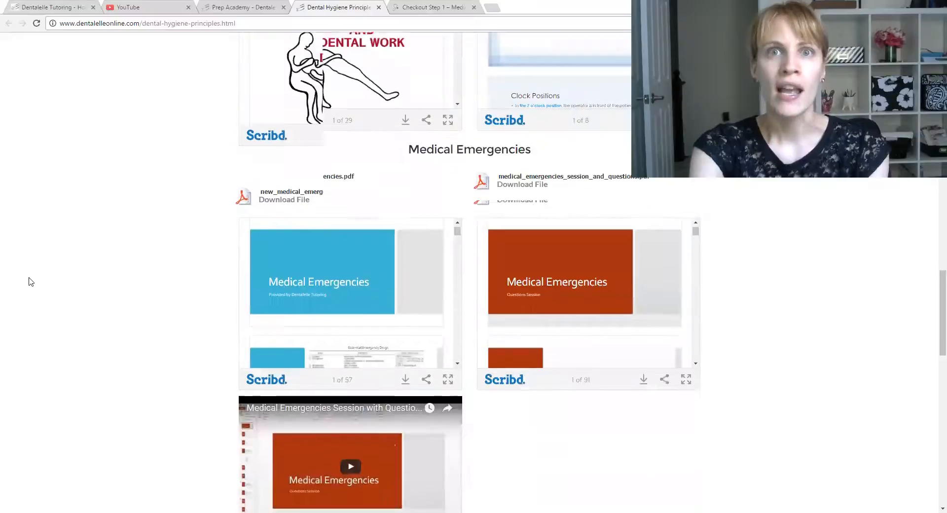
scroll("down", 3)
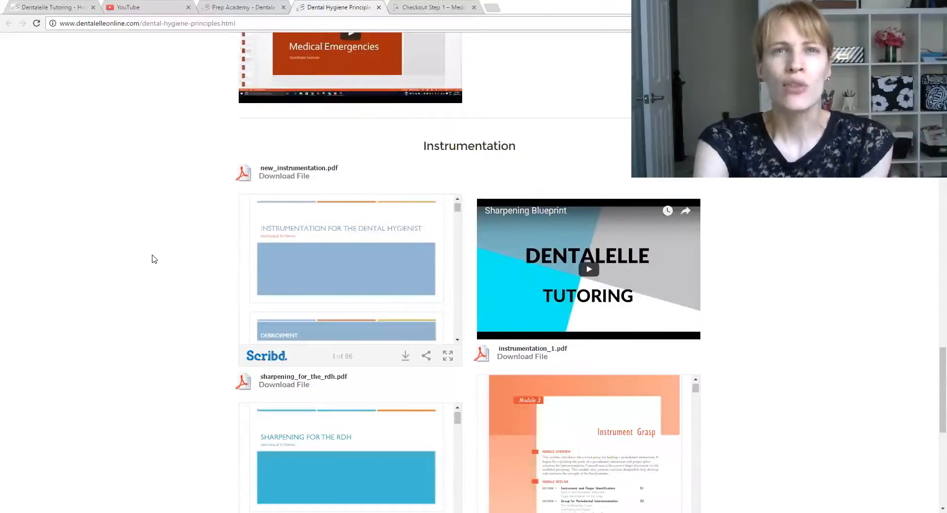
scroll("down", 3)
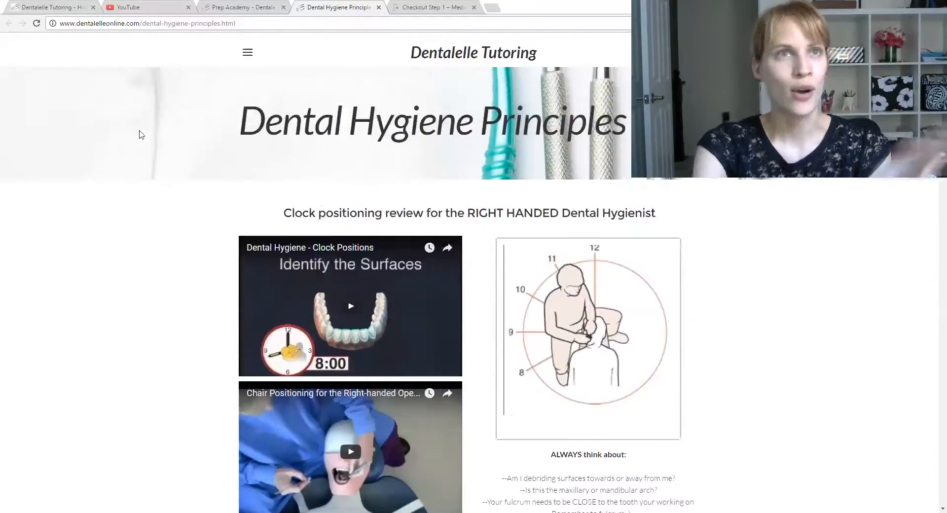
- Close the Dental Hygiene Principles tab to return to the Module 1 topic grid
left_click(241, 7)
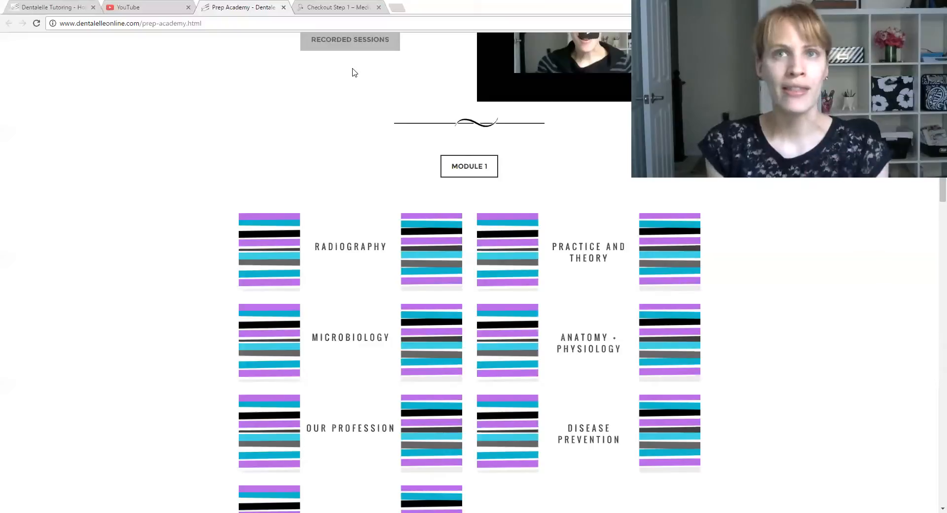
scroll("down", 3)
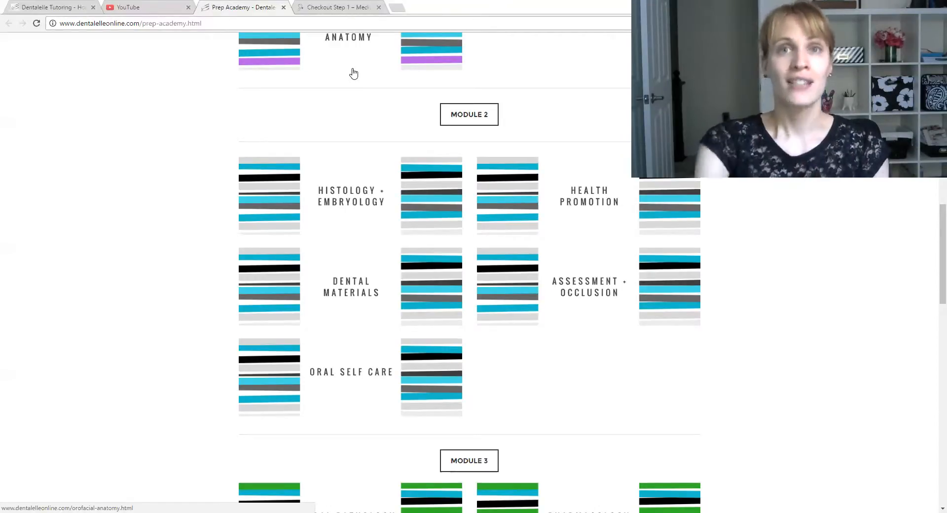
scroll("down", 3)
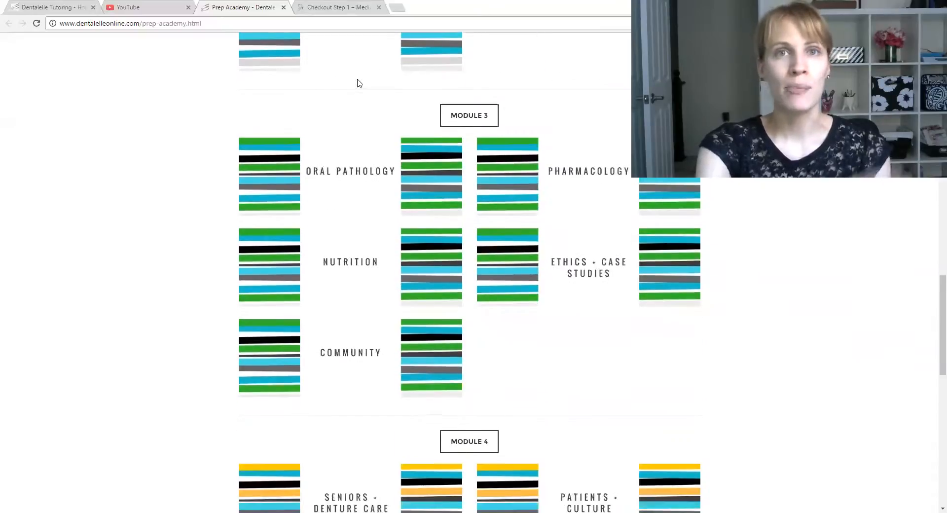
scroll("down", 3)
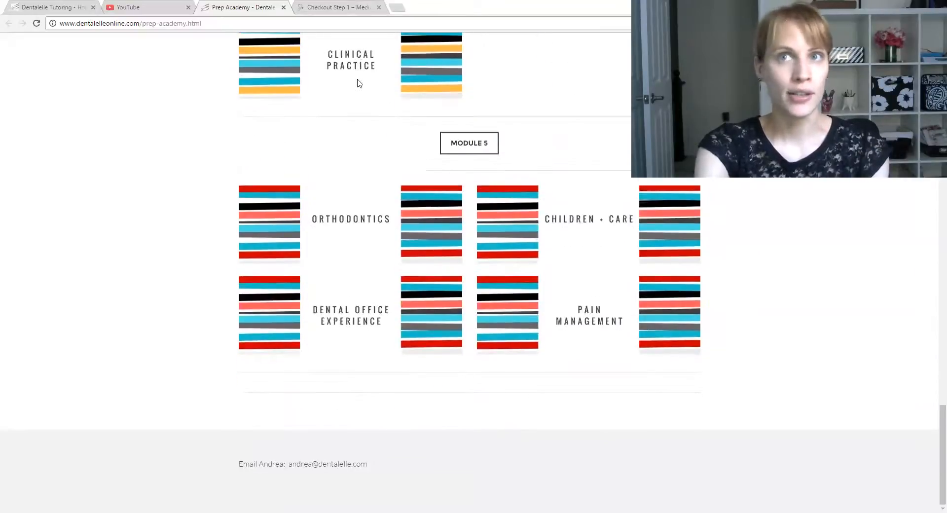
scroll("up", 3)
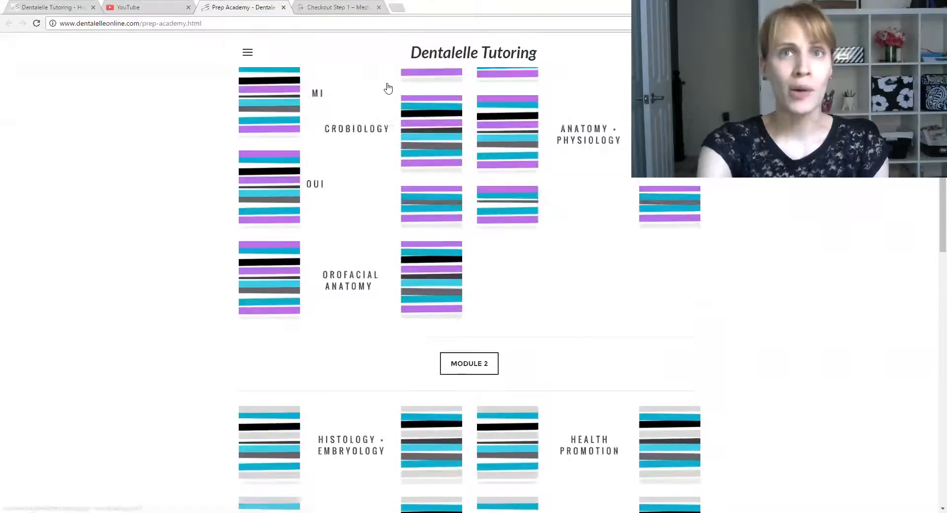
scroll("up", 3)
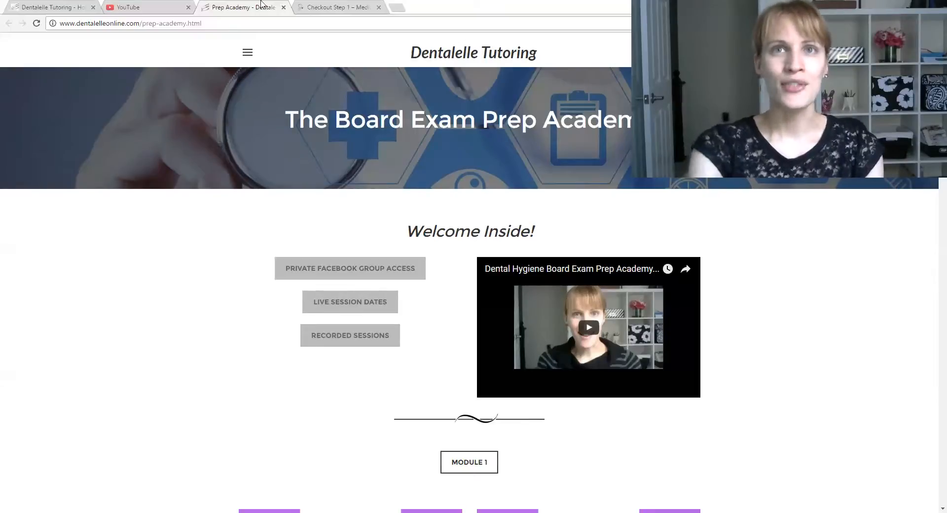
mouse_move(623, 107)
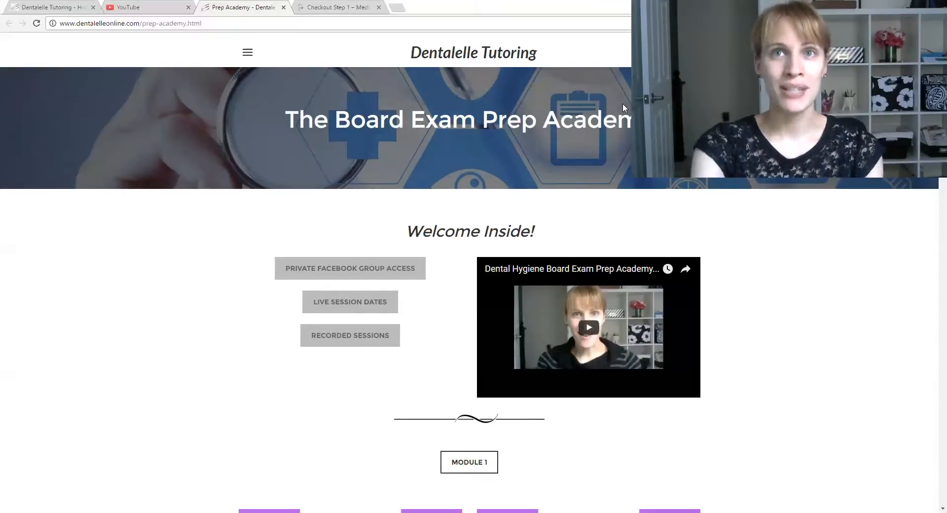